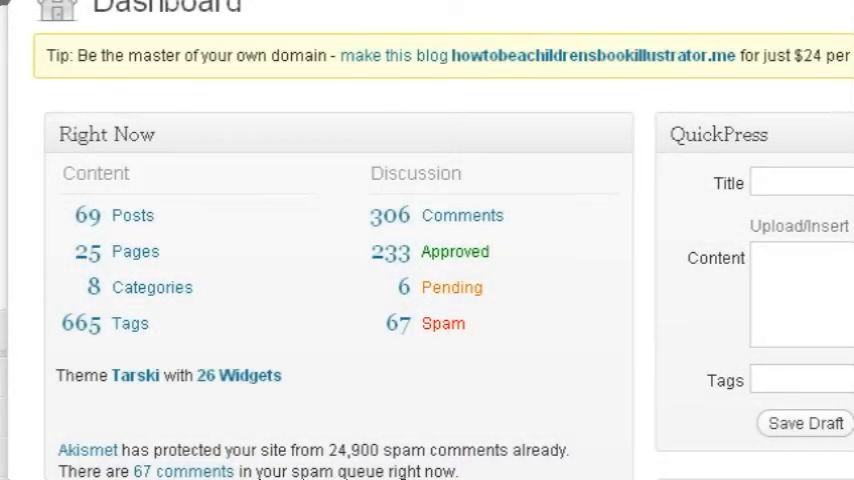
Scroll through the Add New Page editor, leaving title and body empty.
scroll("up", 3)
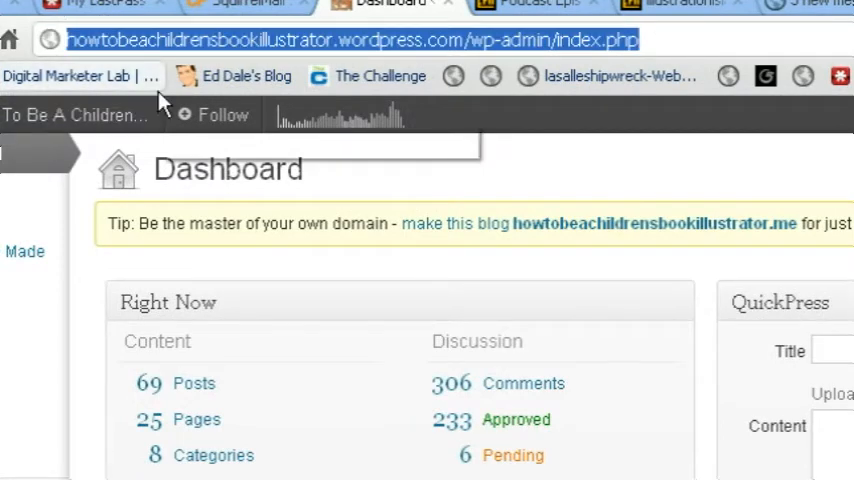
mouse_move(80, 76)
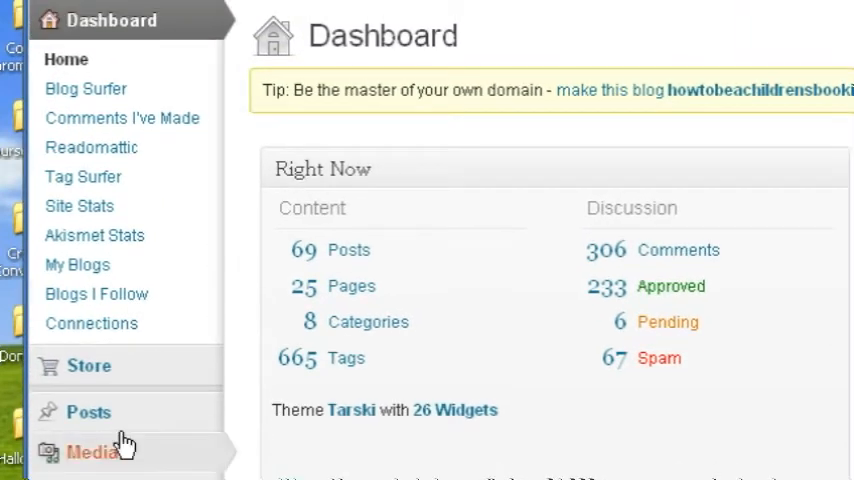
scroll("down", 3)
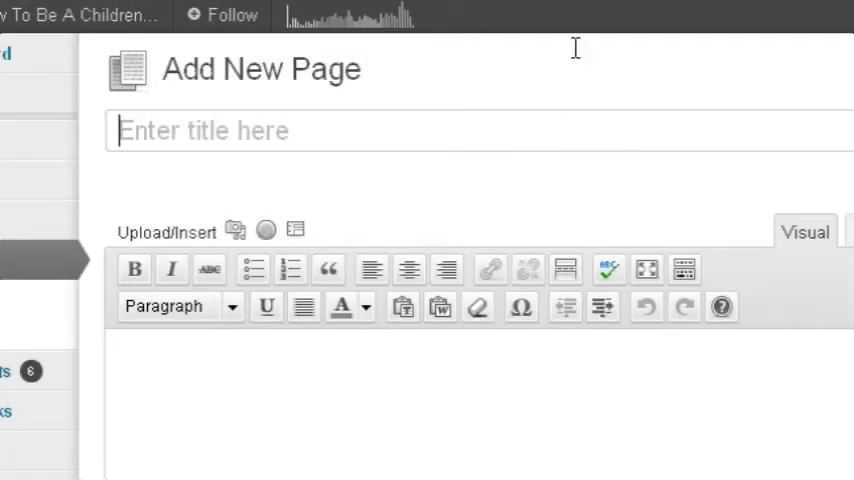
scroll("down", 3)
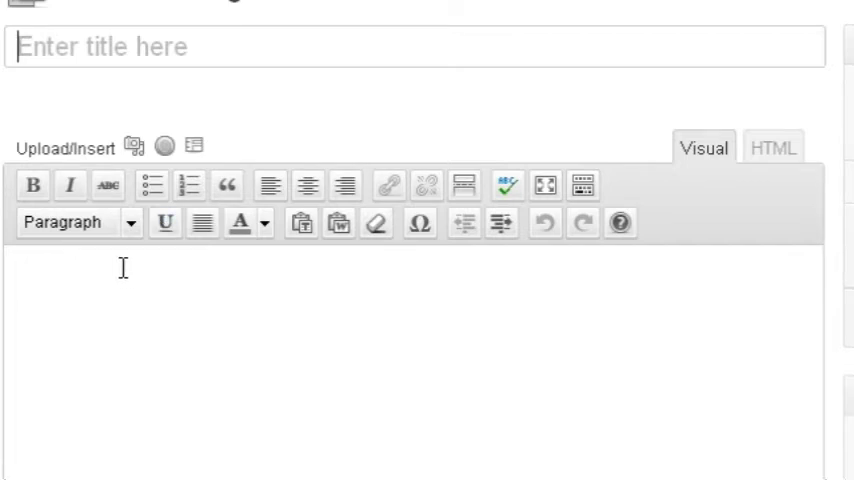
mouse_move(138, 144)
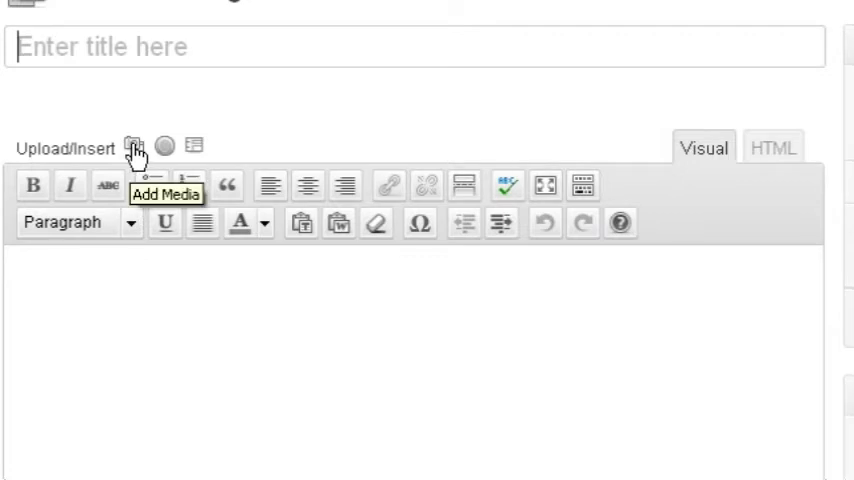
Start a media upload from the page editor and browse the computer for a picture.
left_click(136, 144)
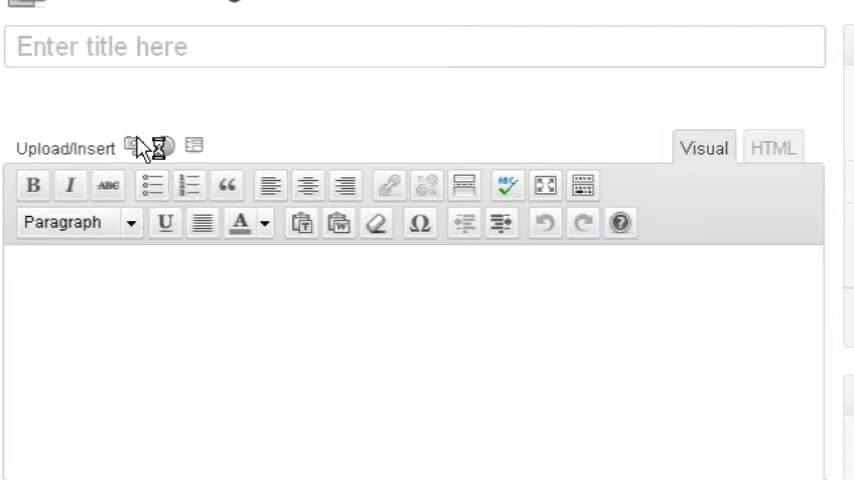
left_click(140, 142)
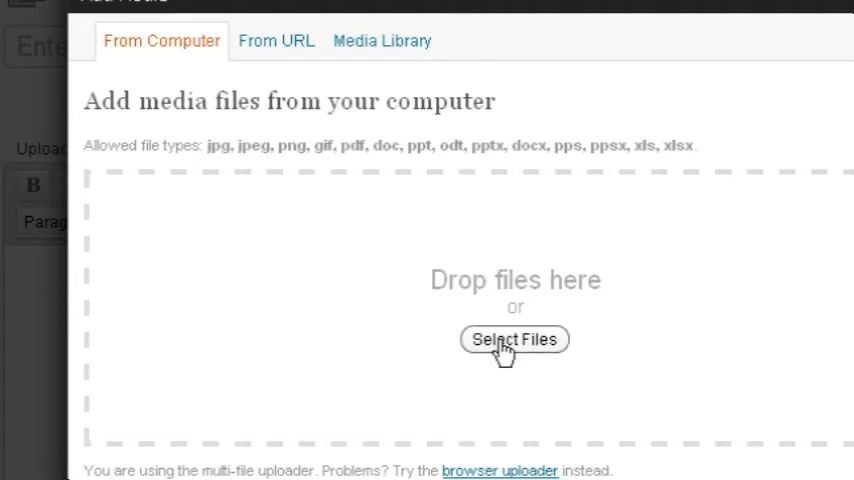
left_click(512, 340)
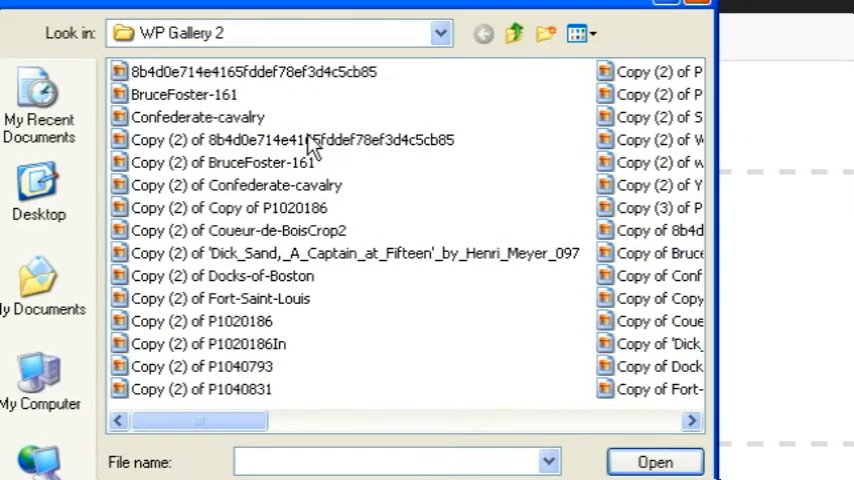
Show the WP Gallery 2 folder as thumbnails and upload the tall illustration.
left_click(576, 32)
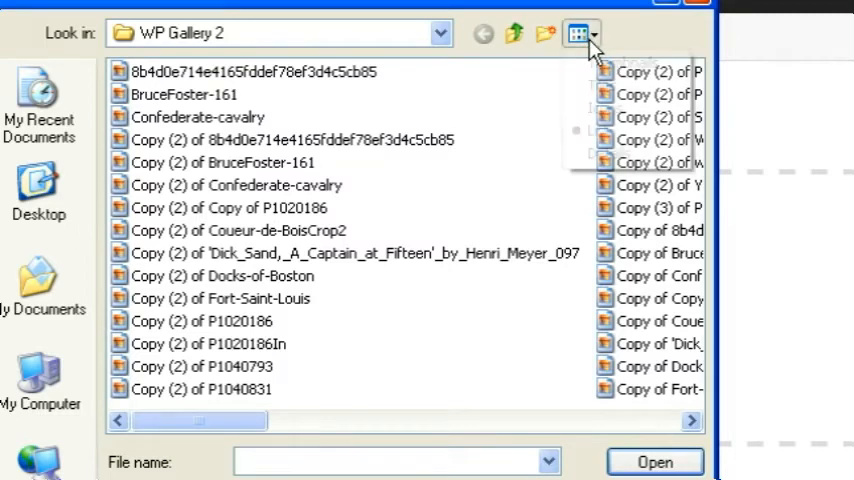
left_click(576, 32)
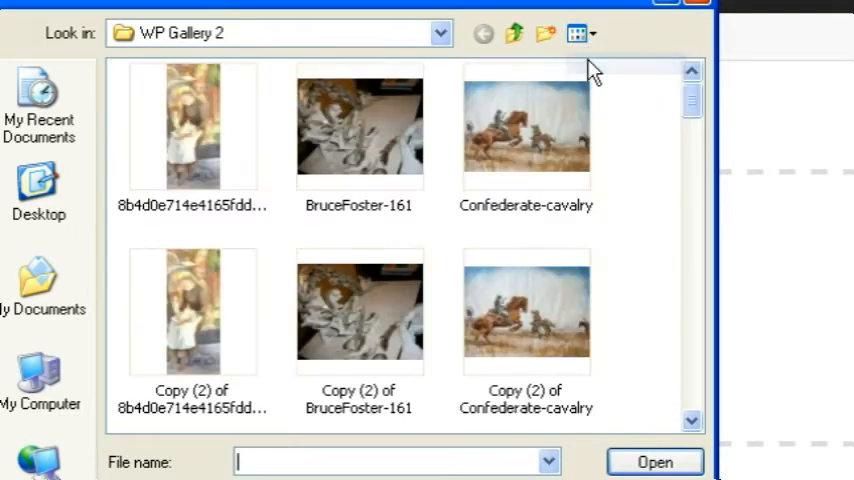
mouse_move(656, 156)
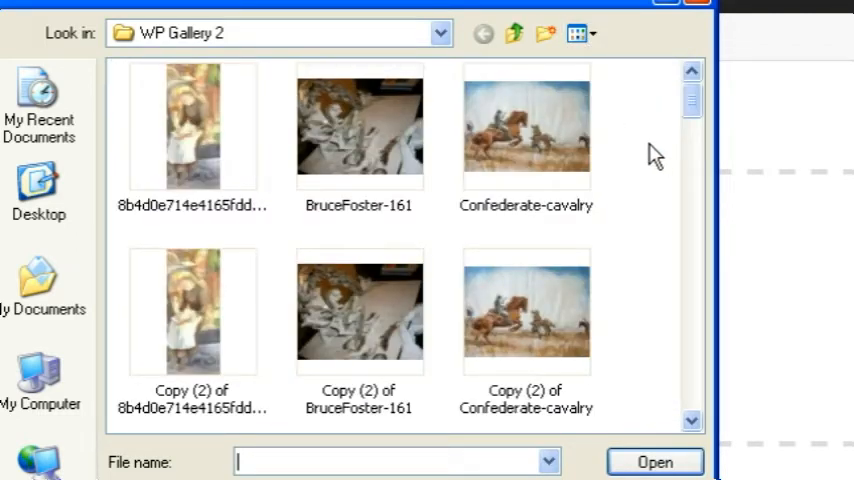
left_click(192, 126)
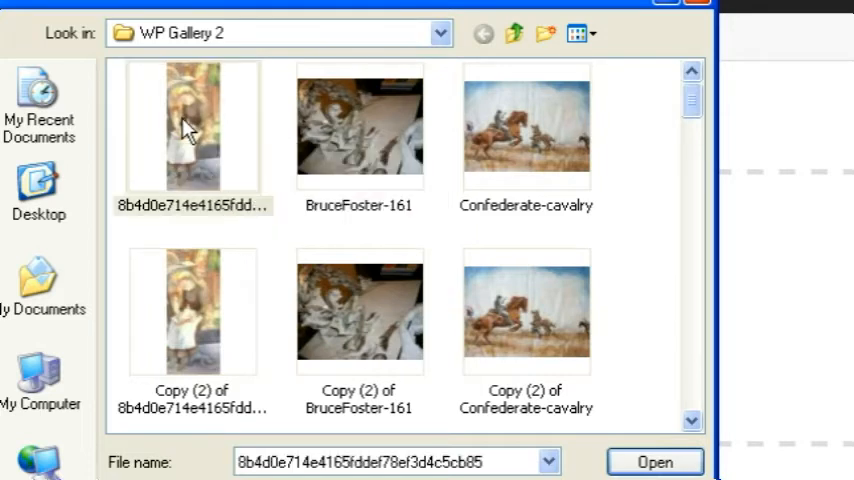
left_click(654, 460)
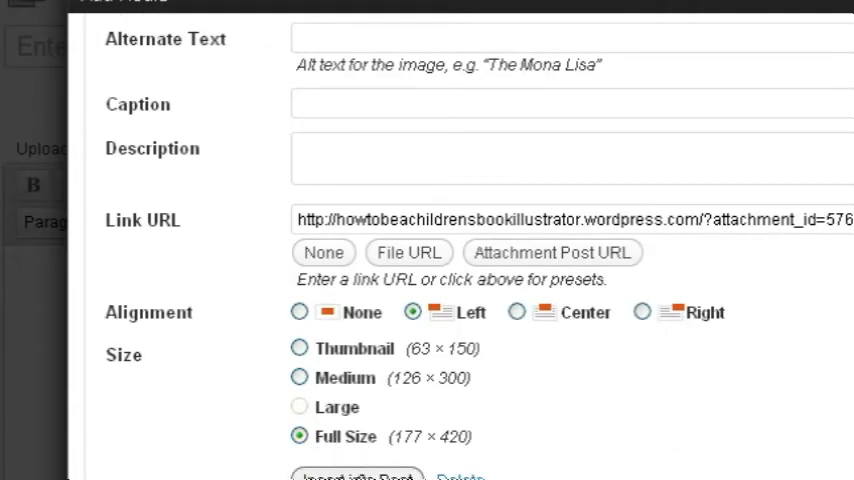
Insert the illustration linked to its attachment page and publish the page.
left_click(356, 474)
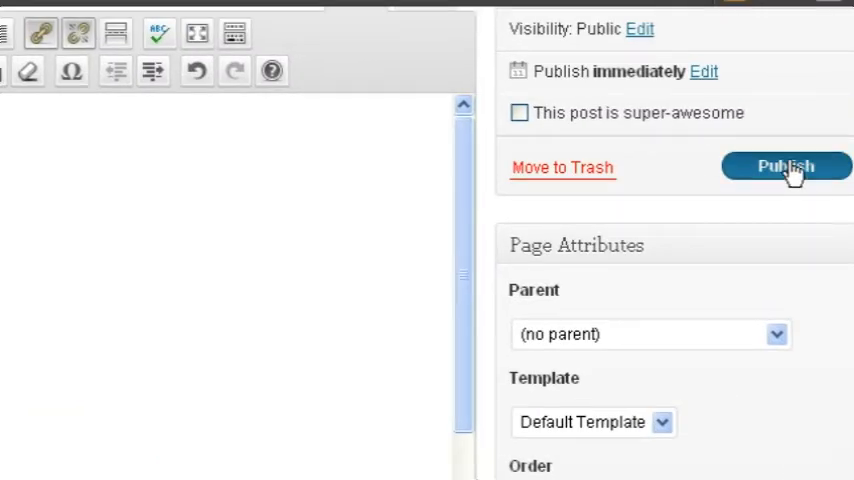
left_click(786, 166)
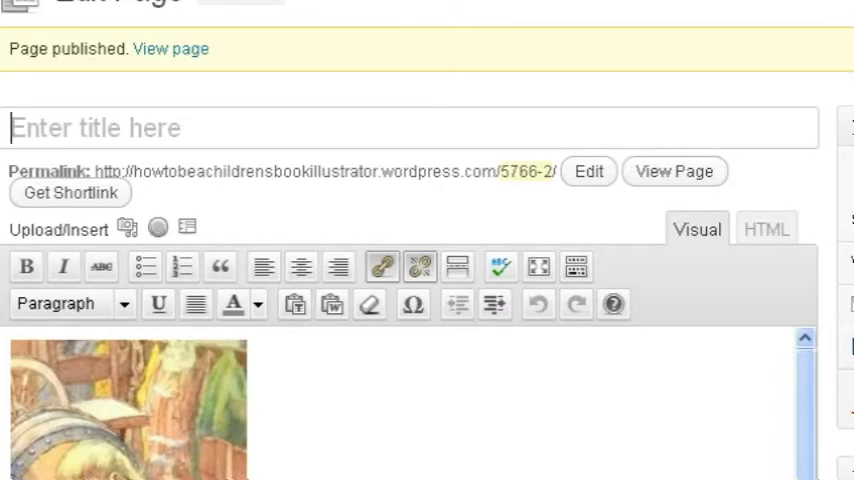
Copy the inserted illustration's image URL from the editor.
scroll("down", 3)
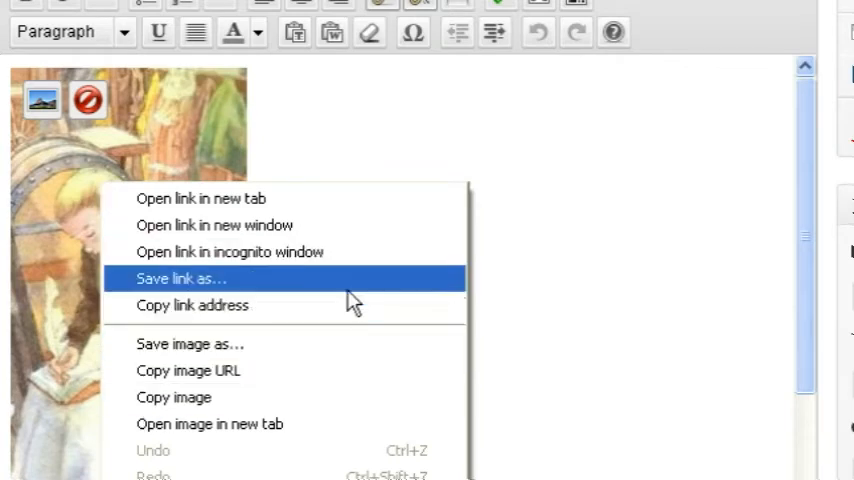
mouse_move(210, 424)
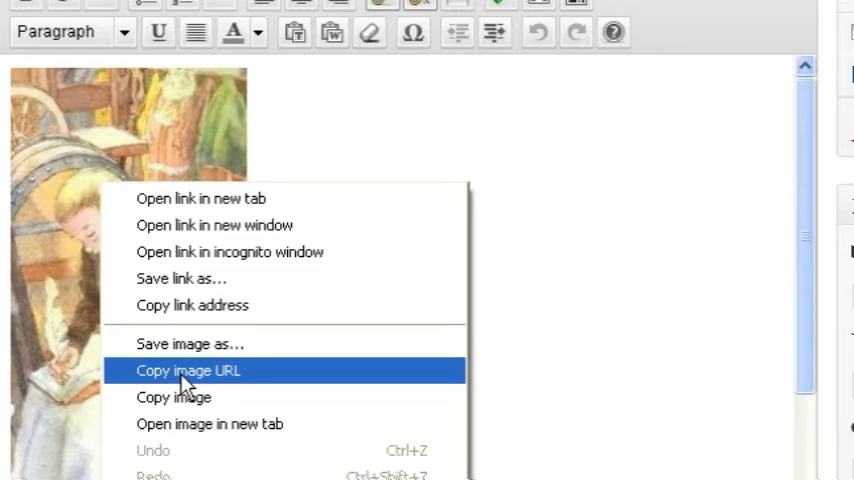
mouse_move(196, 384)
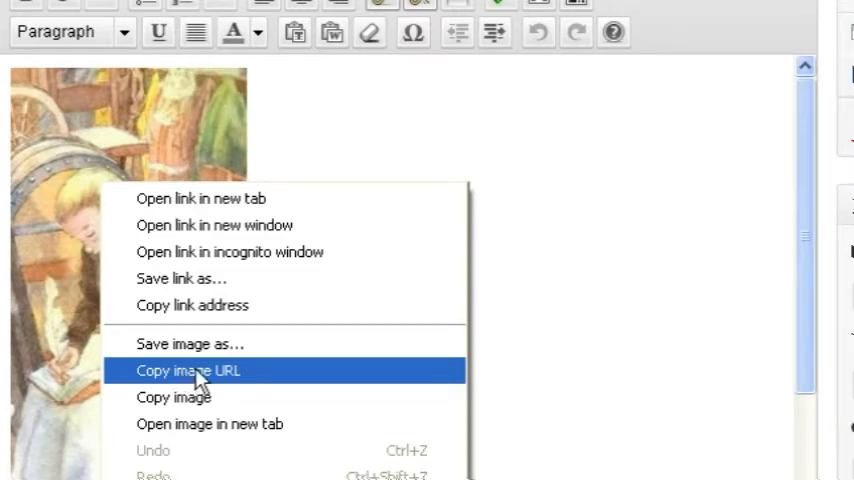
left_click(188, 370)
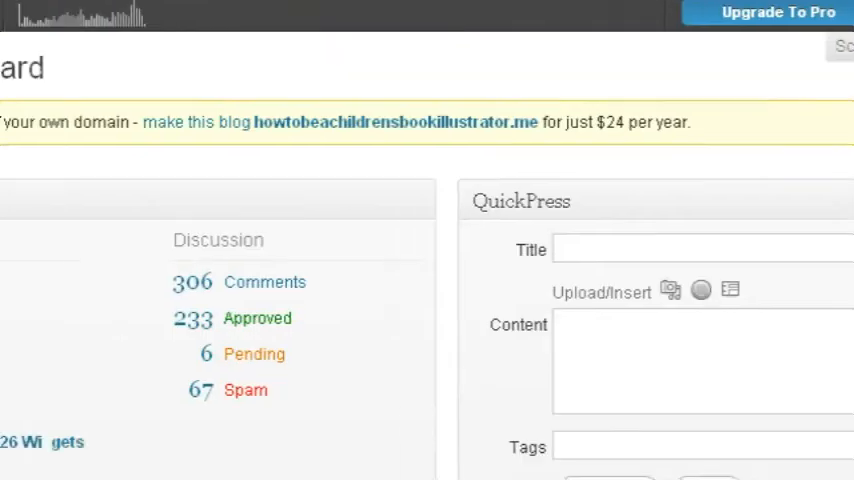
Reveal the Appearance submenu with Widgets in the dashboard's admin menu.
scroll("up", 3)
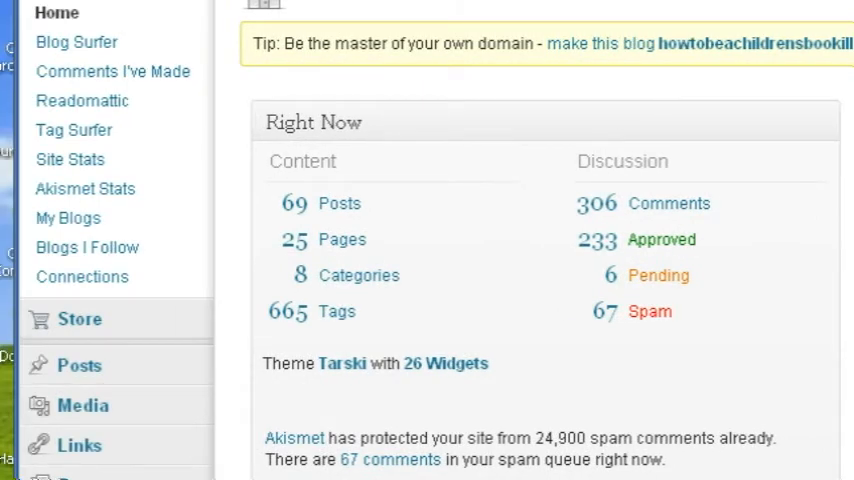
mouse_move(80, 444)
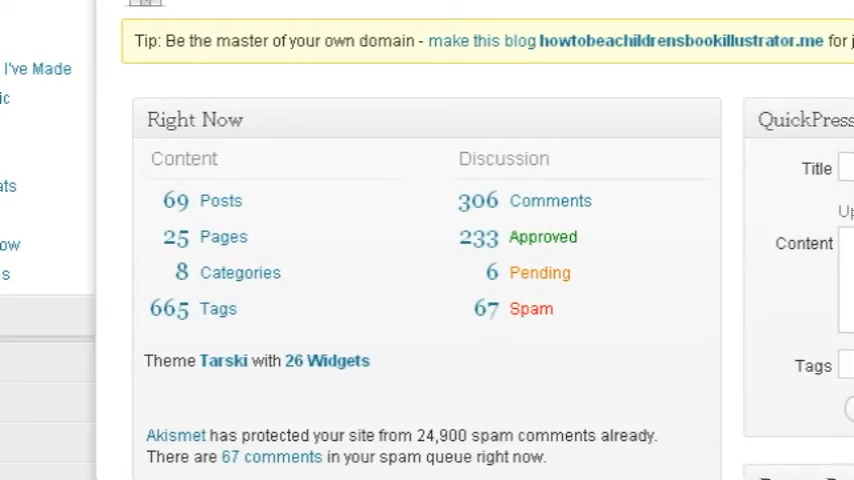
scroll("down", 3)
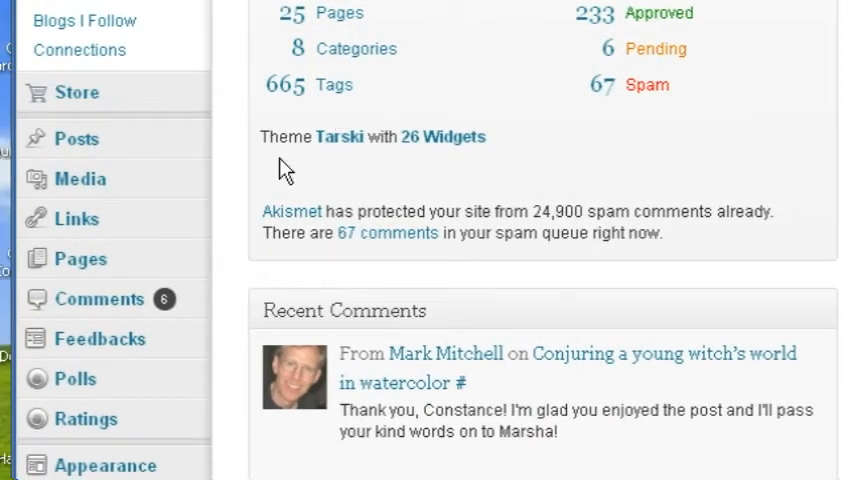
left_click(106, 464)
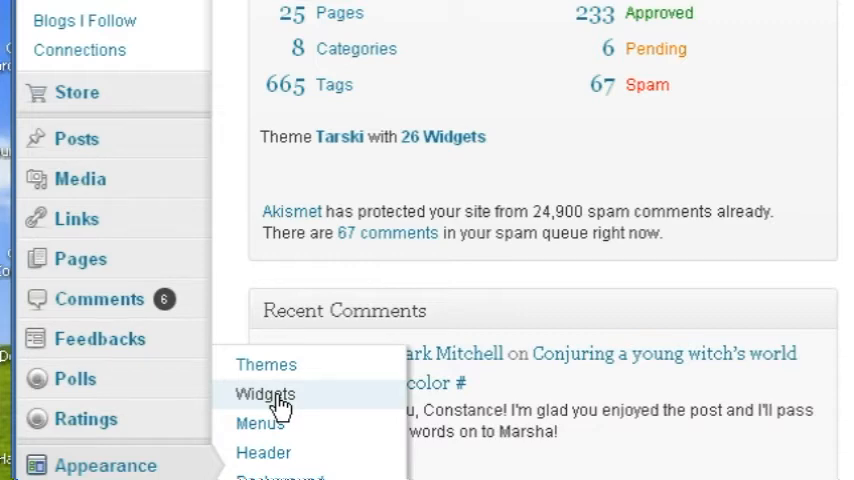
Open the Widgets page and scroll the available widgets toward the Image widget.
left_click(264, 392)
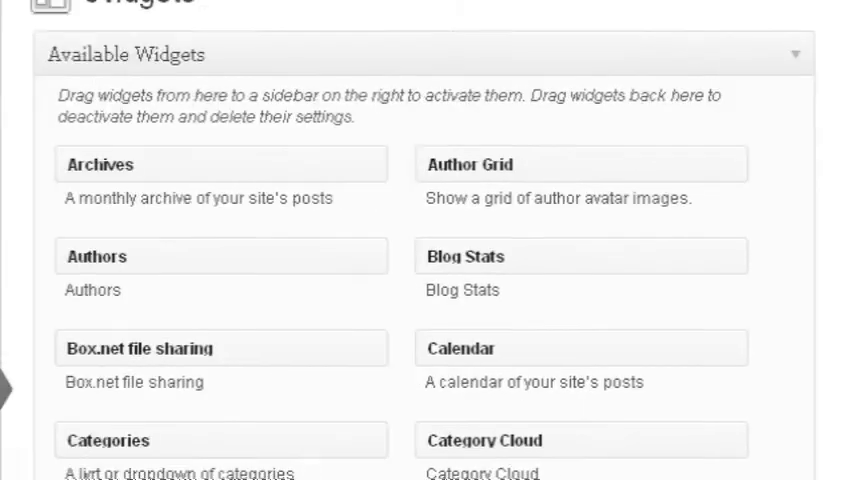
scroll("down", 3)
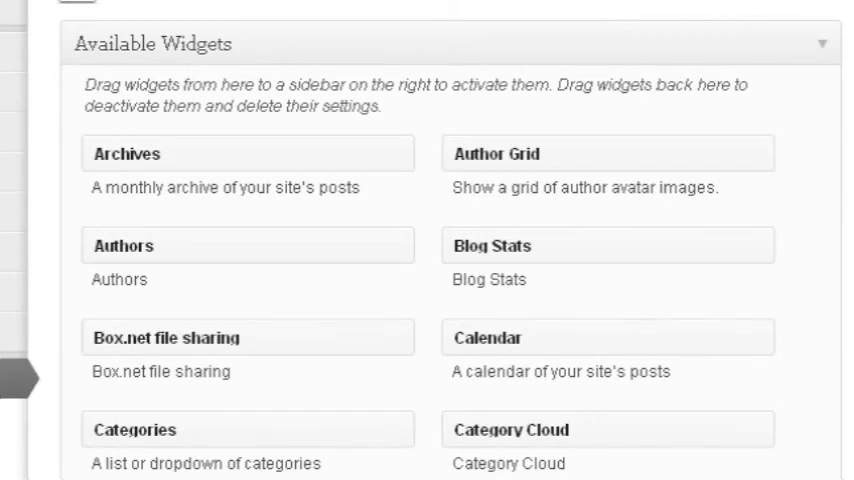
scroll("down", 3)
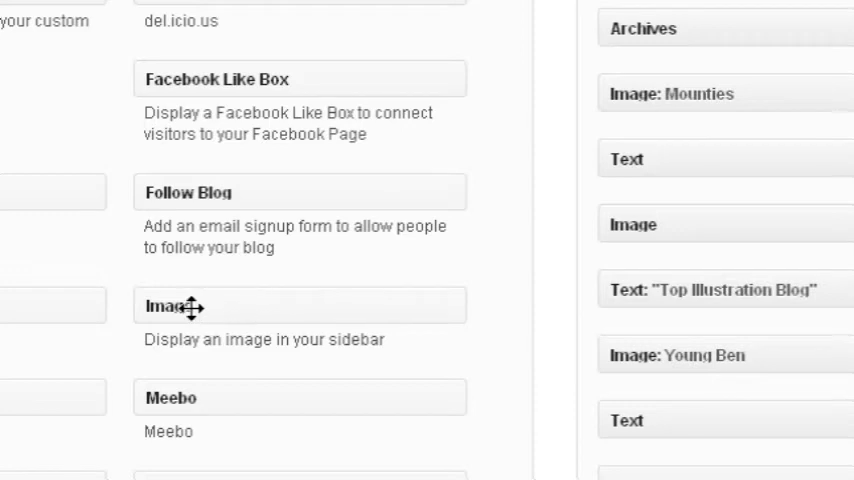
mouse_move(204, 308)
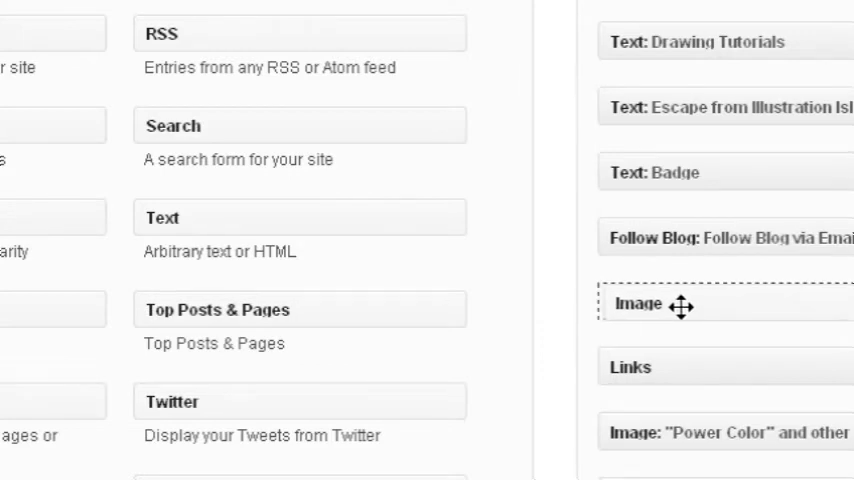
Paste the illustration's wordpress.com image address into the Image widget's URL field.
left_click(640, 304)
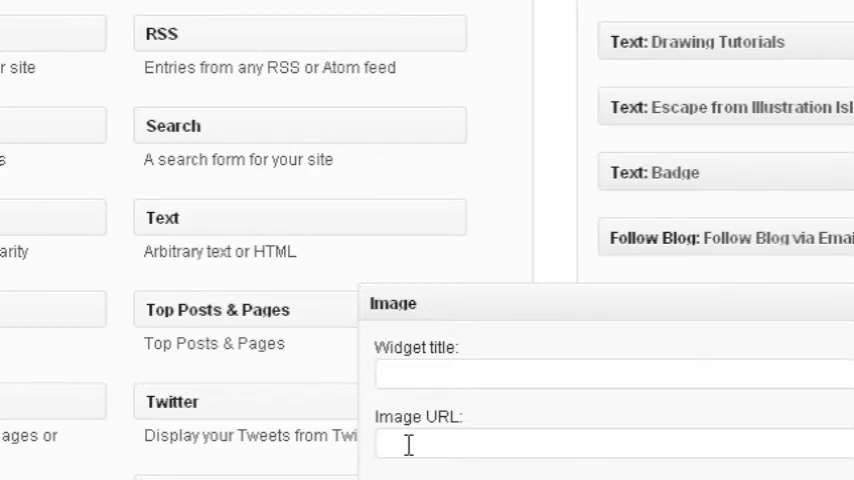
right_click(410, 444)
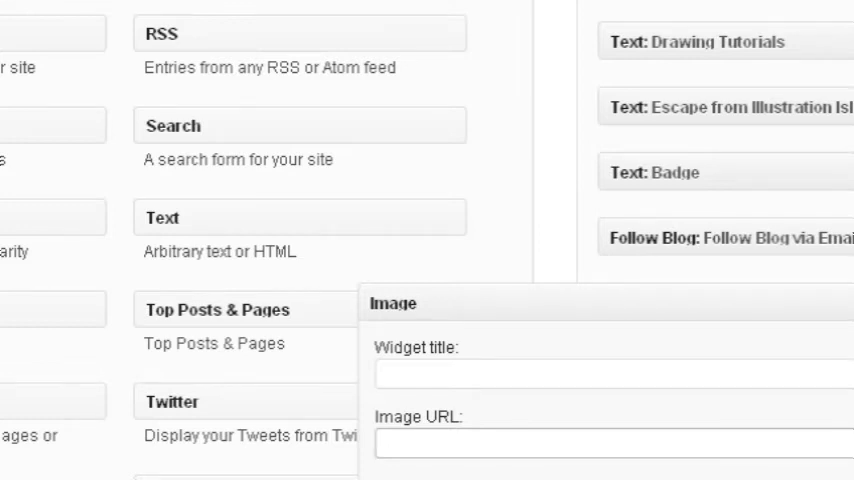
type("s.wordpress.com/2011/11/8b4d0e714e4165fddef78ef3d4c5cb85")
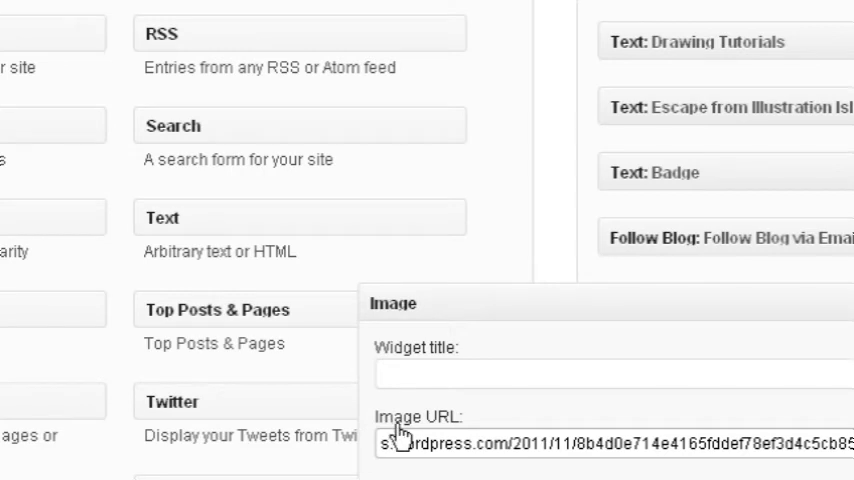
mouse_move(540, 476)
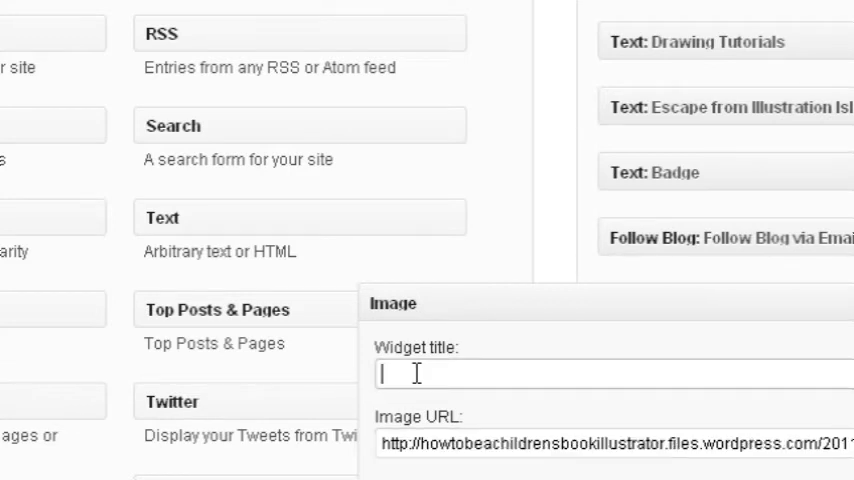
Title the Image widget 'Pioneer Girl'.
type("Pion")
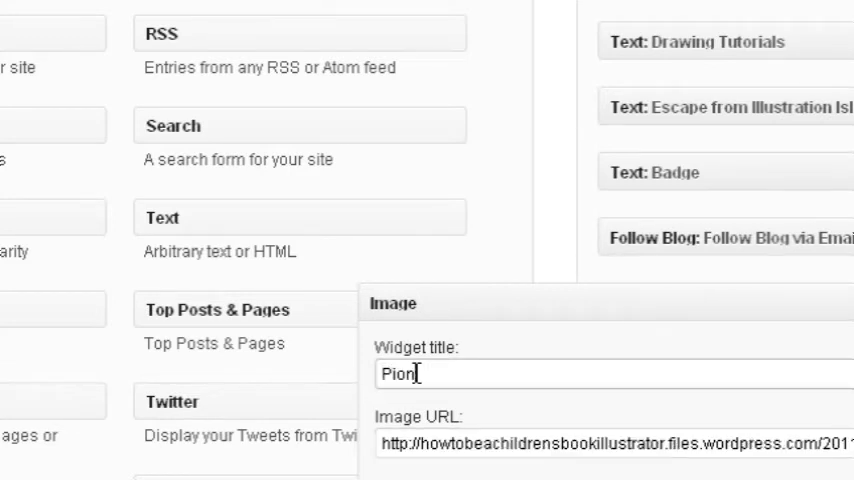
type("eer Gior")
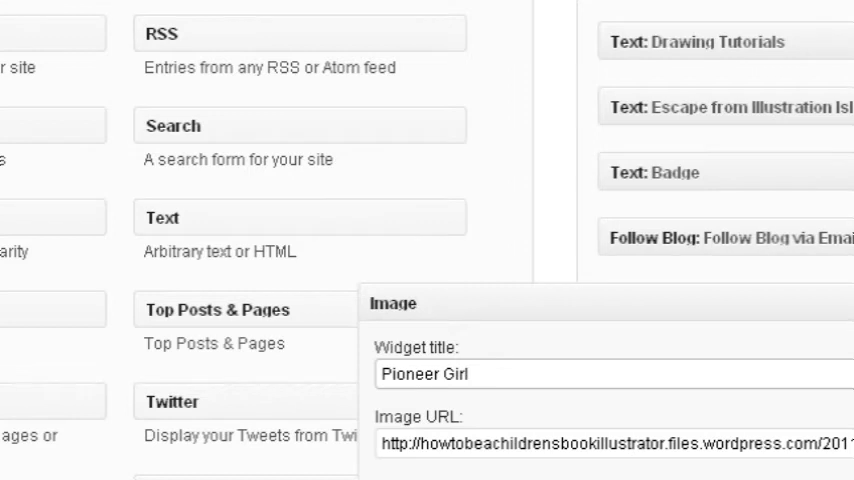
scroll("down", 3)
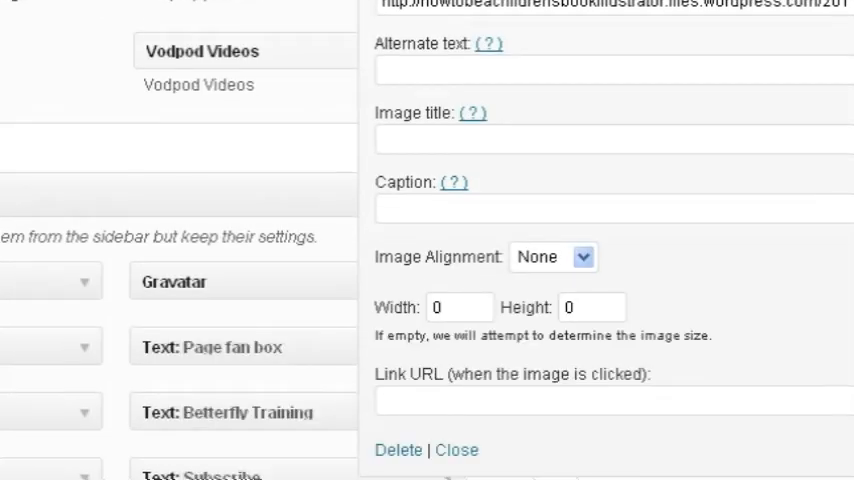
scroll("down", 3)
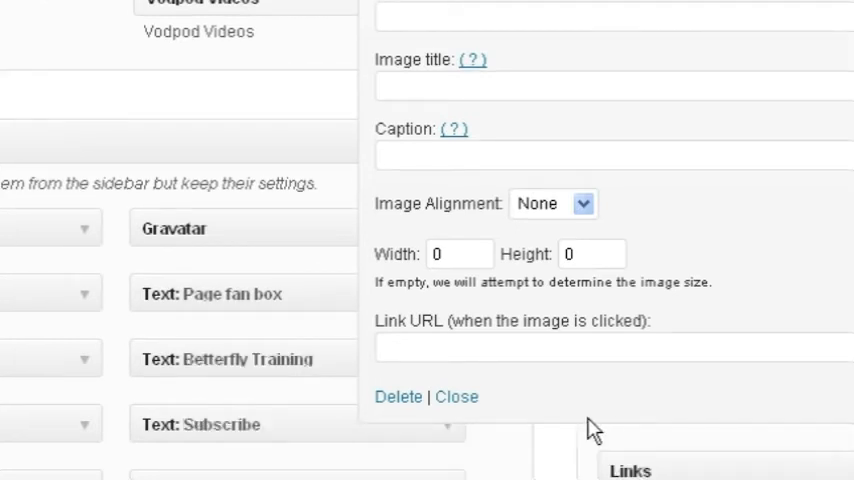
mouse_move(396, 336)
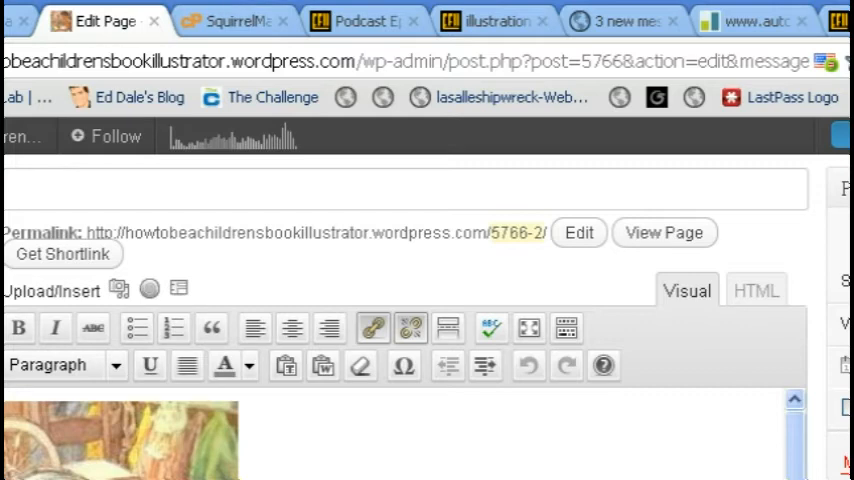
Scroll the published page's editor to its Page published notice.
scroll("down", 3)
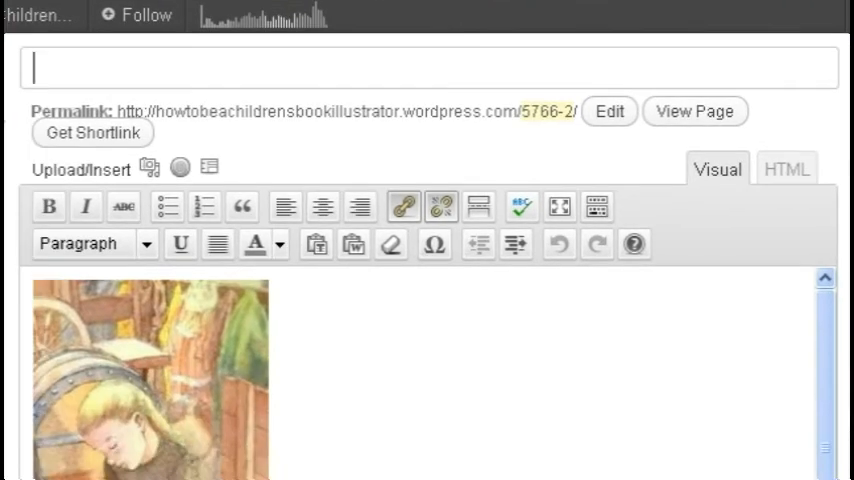
scroll("down", 3)
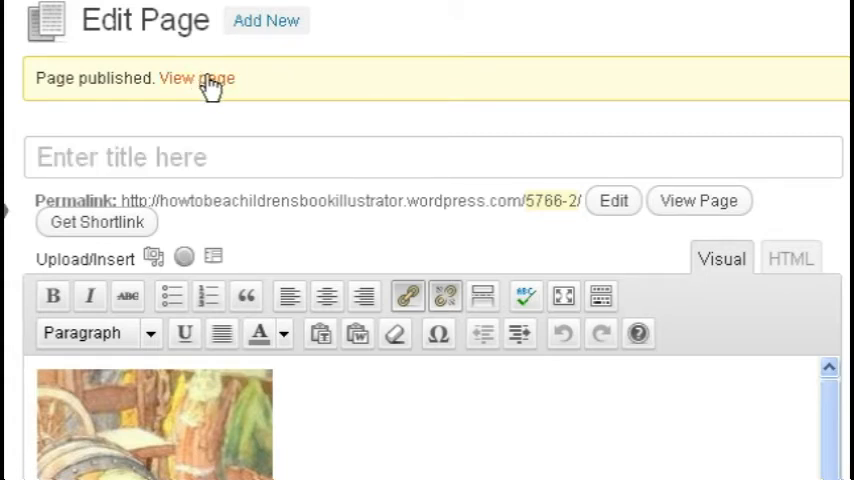
View the published illustration page on the live blog.
left_click(196, 80)
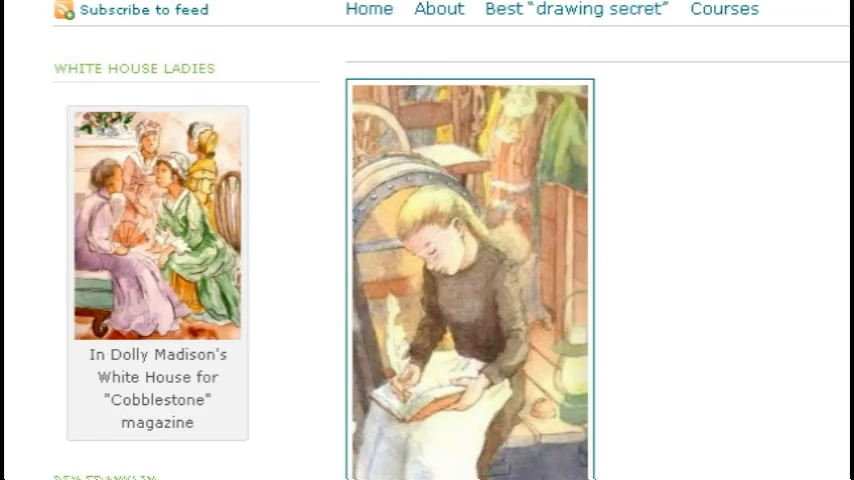
mouse_move(706, 236)
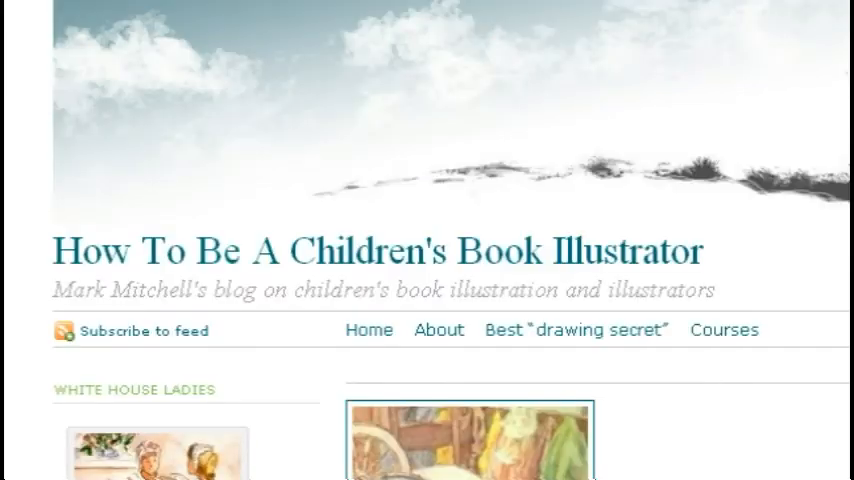
scroll("down", 3)
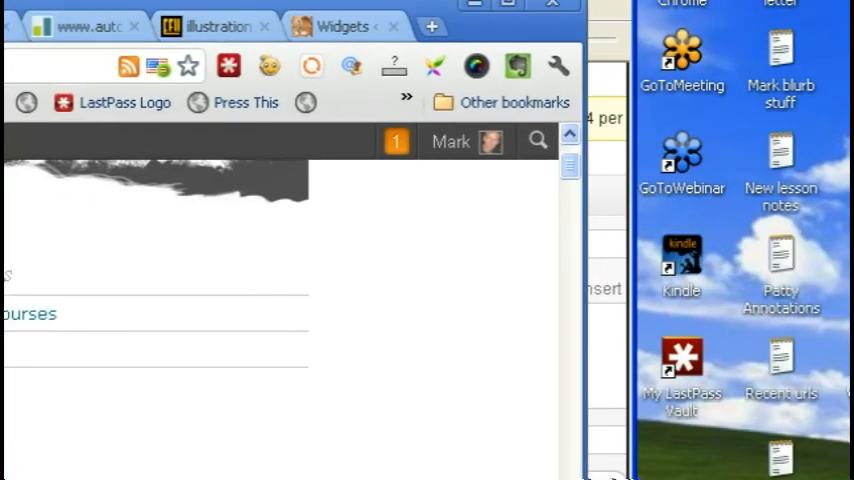
mouse_move(356, 32)
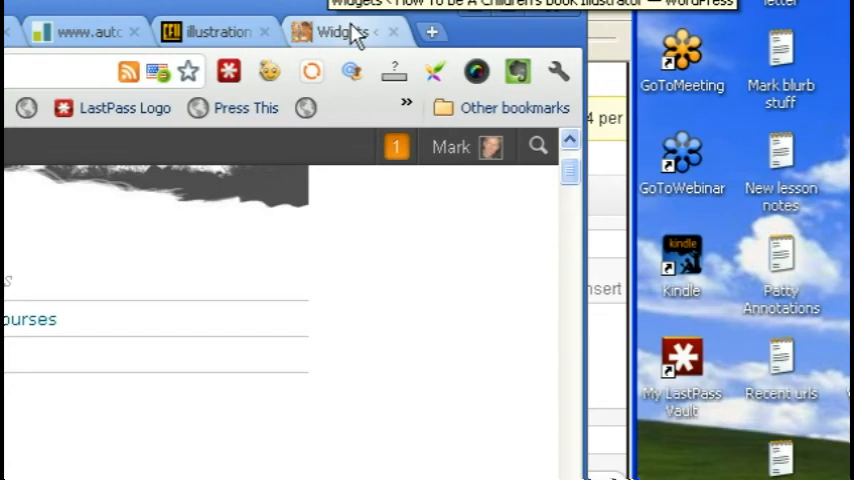
Return to the Widgets page and scroll to the expanded Pioneer Girl Image widget.
left_click(344, 32)
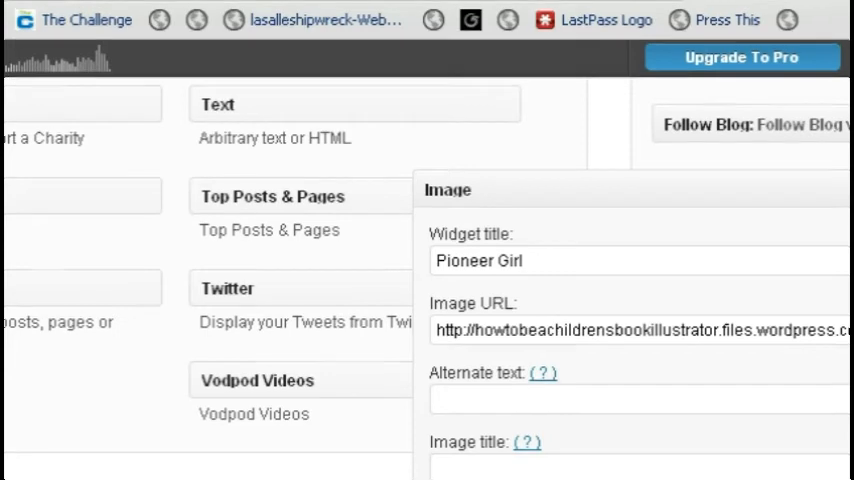
scroll("down", 3)
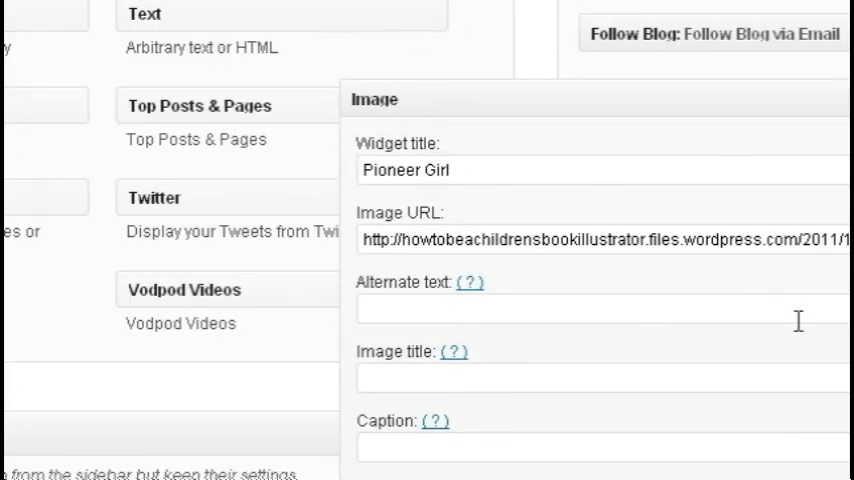
scroll("down", 3)
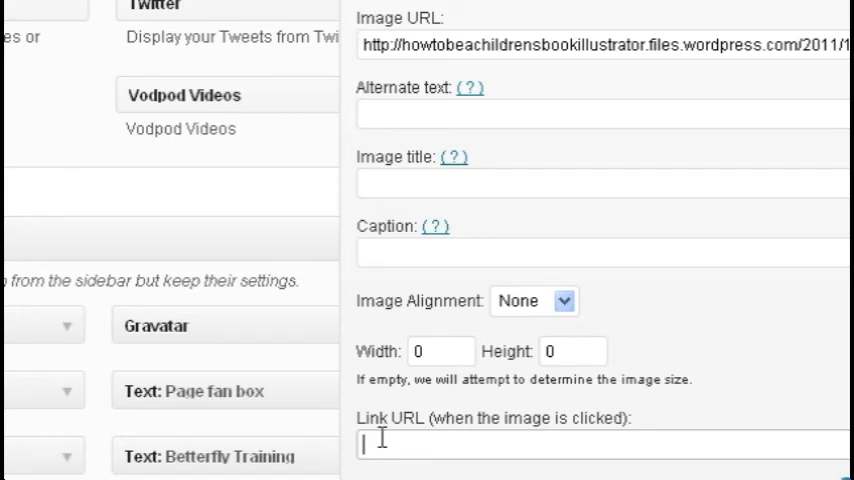
Link the widget to the blog's 5766-2 page URL and set its width to 125.
type("http://howtobeachildrensbookillustrator.wordpress.com/5766-2/")
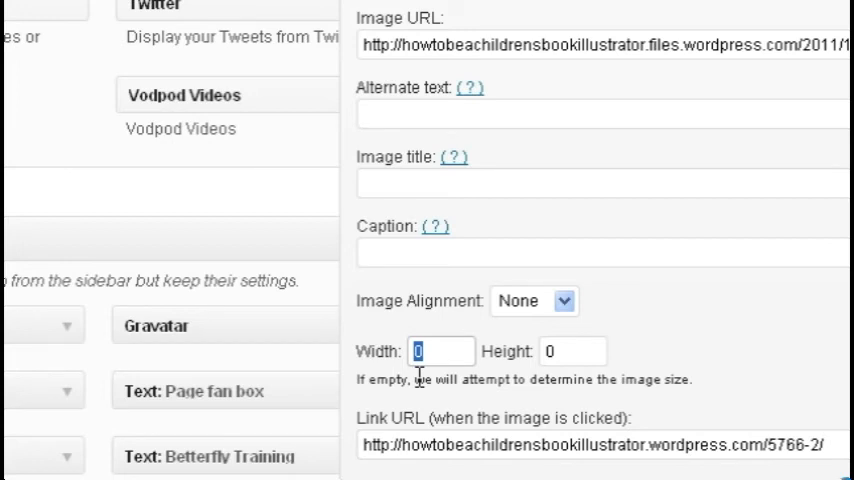
type("125")
left_click(574, 350)
type("420")
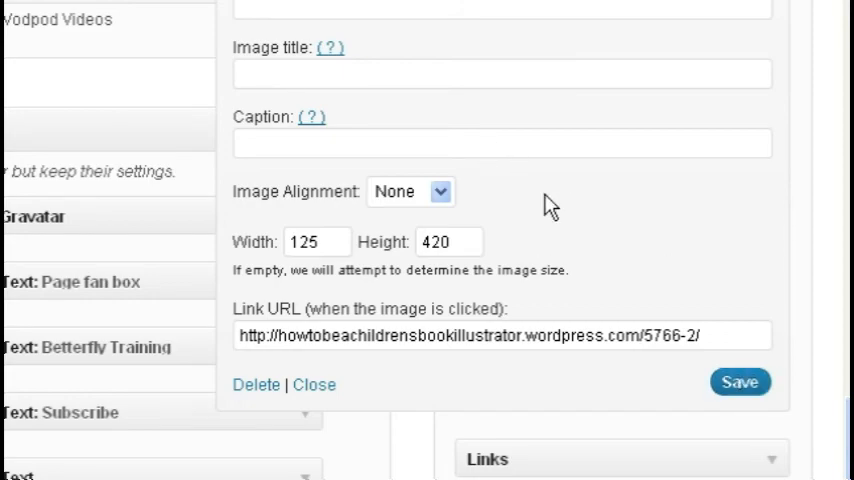
Save the Image widget's settings and scroll through the widget list.
left_click(740, 380)
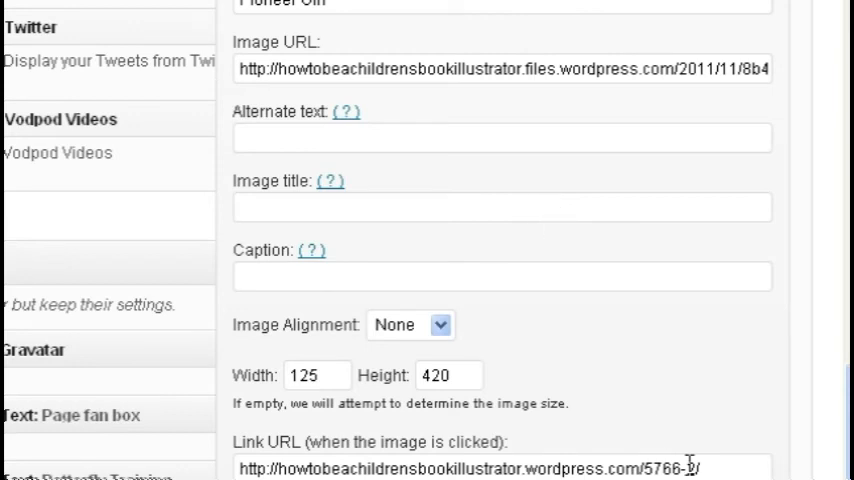
scroll("down", 3)
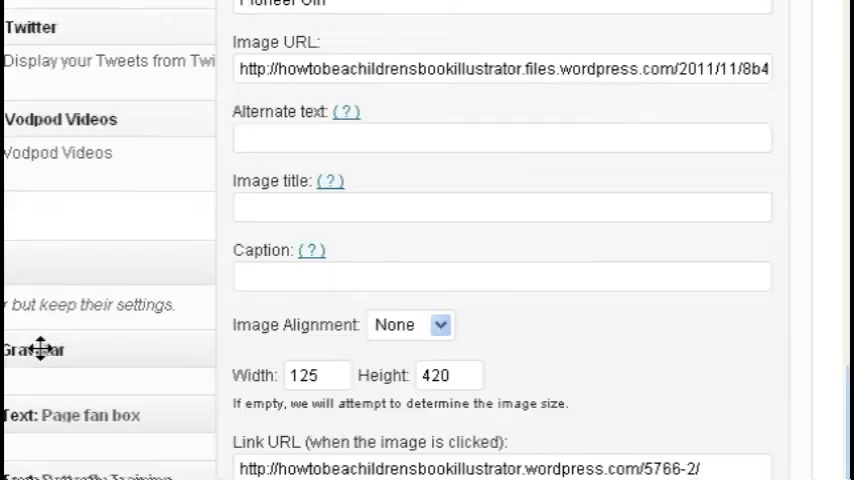
scroll("down", 3)
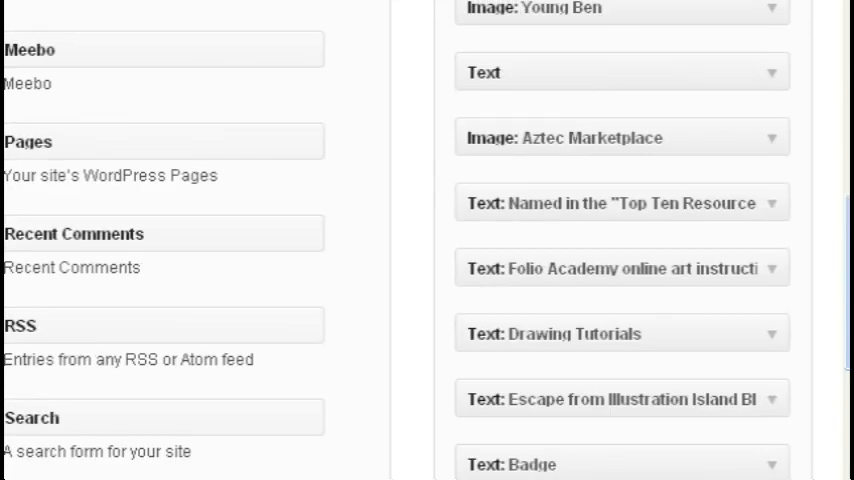
scroll("down", 3)
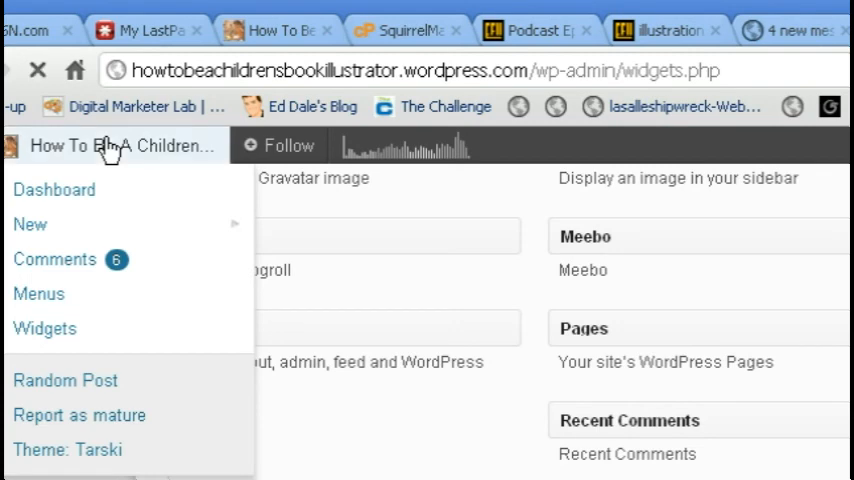
Visit the live blog and scroll the sidebar down to the Pioneer Girl widget below Voyageurs.
left_click(122, 144)
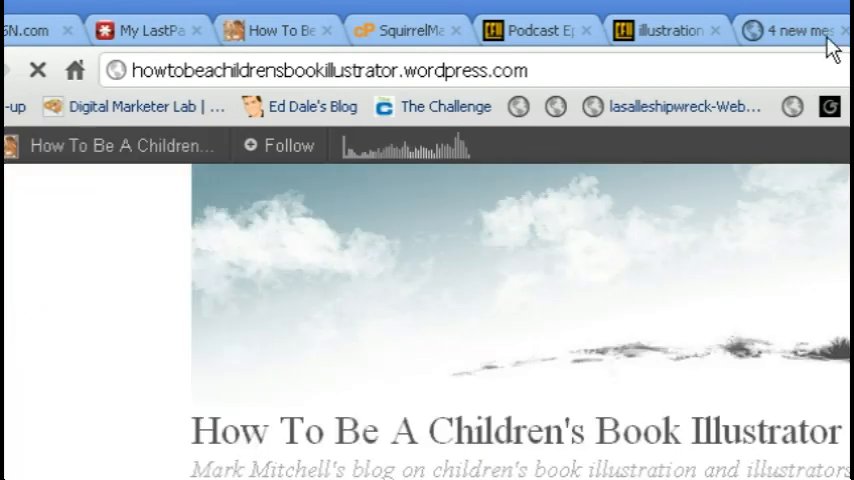
scroll("down", 3)
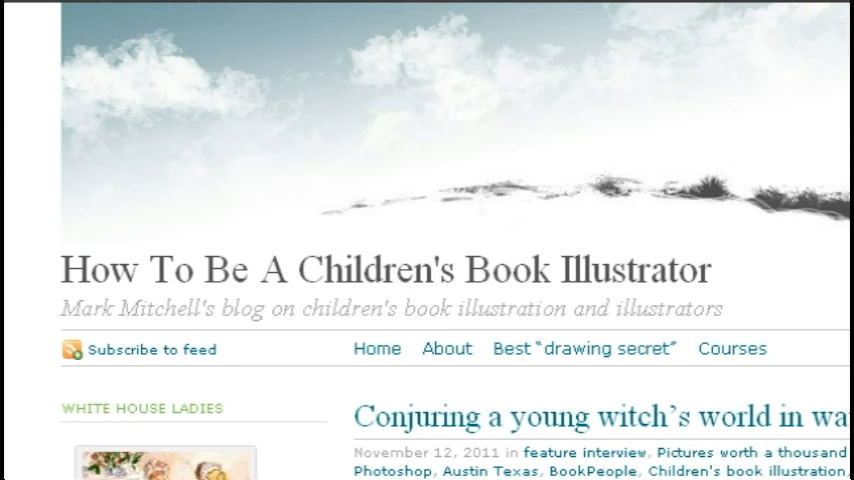
scroll("down", 3)
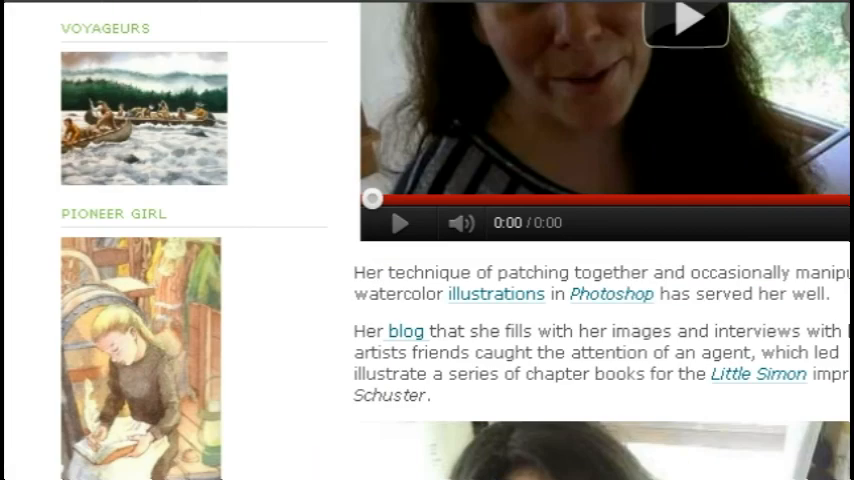
scroll("down", 3)
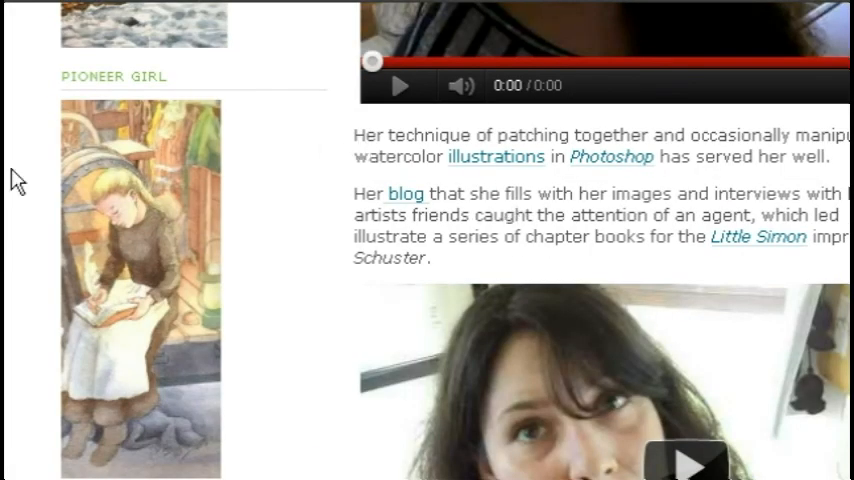
mouse_move(122, 270)
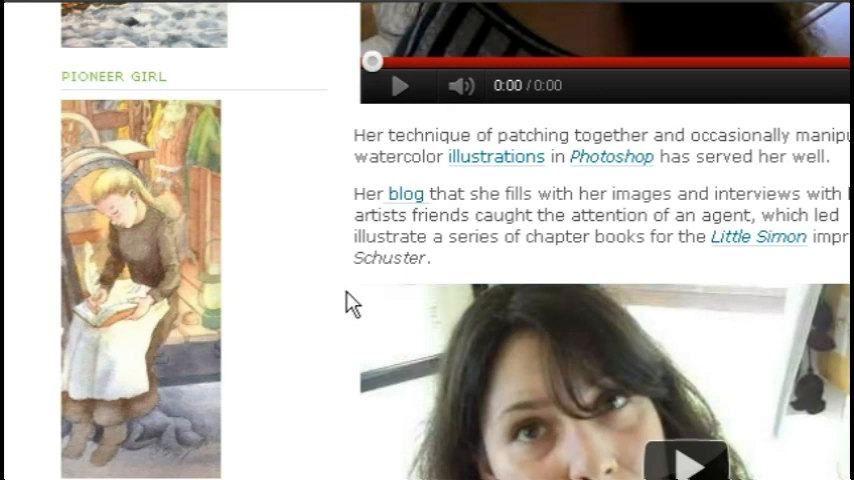
mouse_move(372, 316)
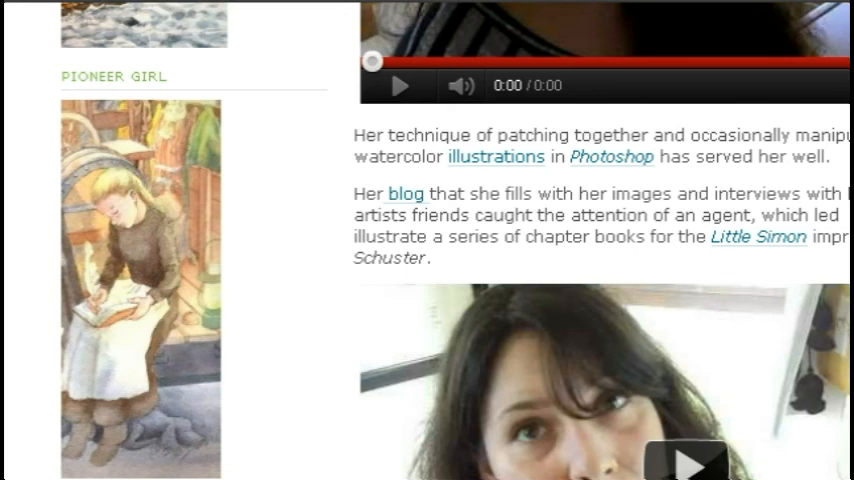
Scroll the linked page to the full-size illustration of the reading girl.
scroll("down", 3)
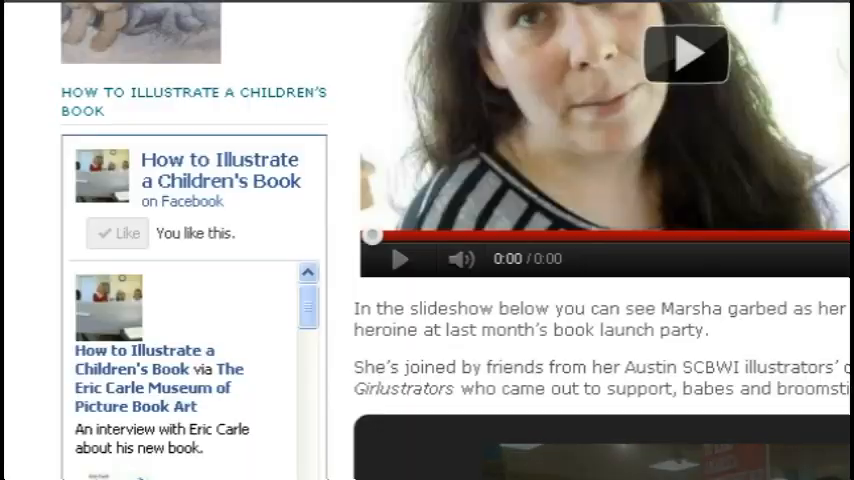
scroll("down", 3)
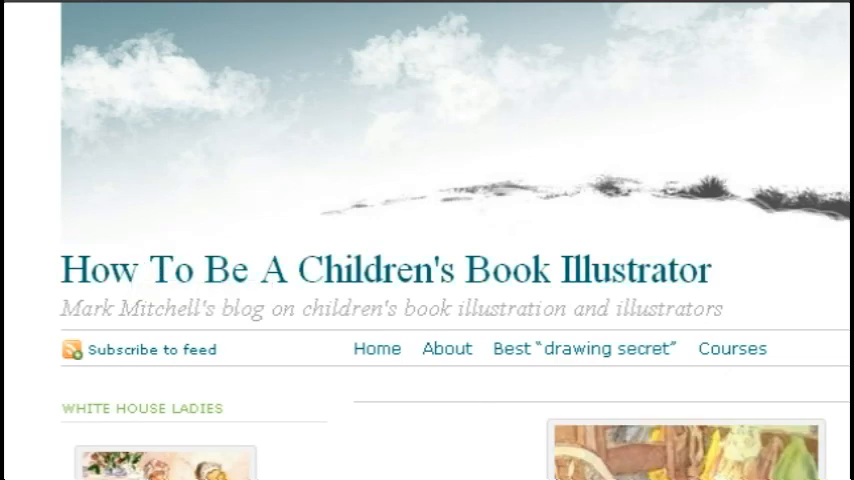
scroll("right", 3)
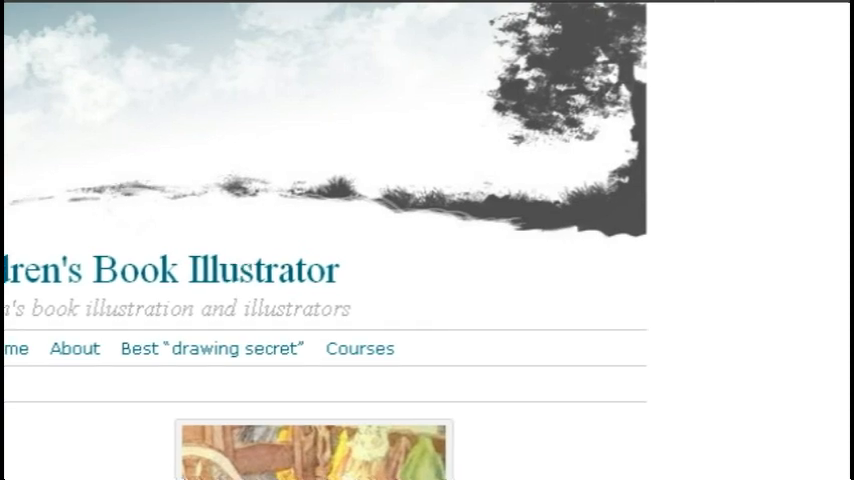
scroll("down", 3)
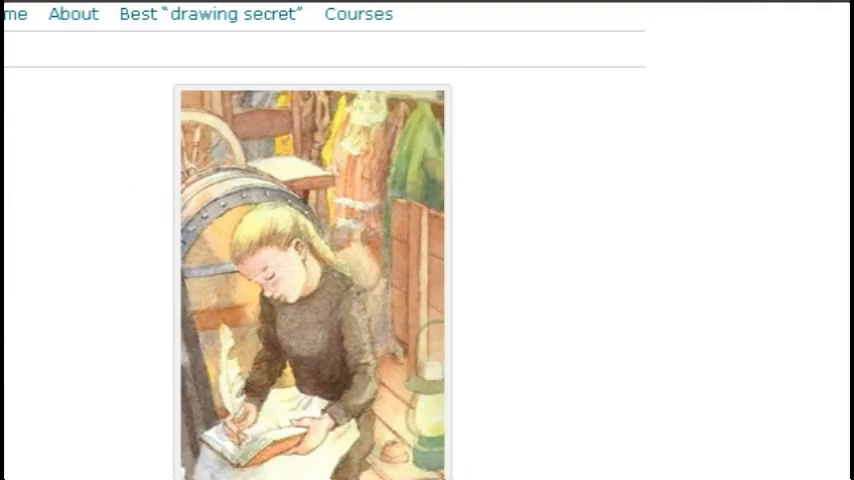